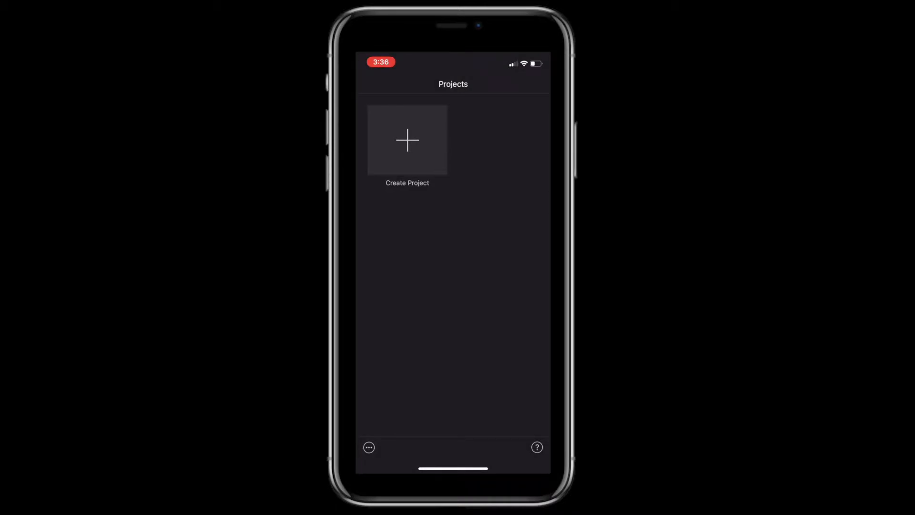
Step: Start a new movie project from iMovie's empty projects screen
left_click(406, 140)
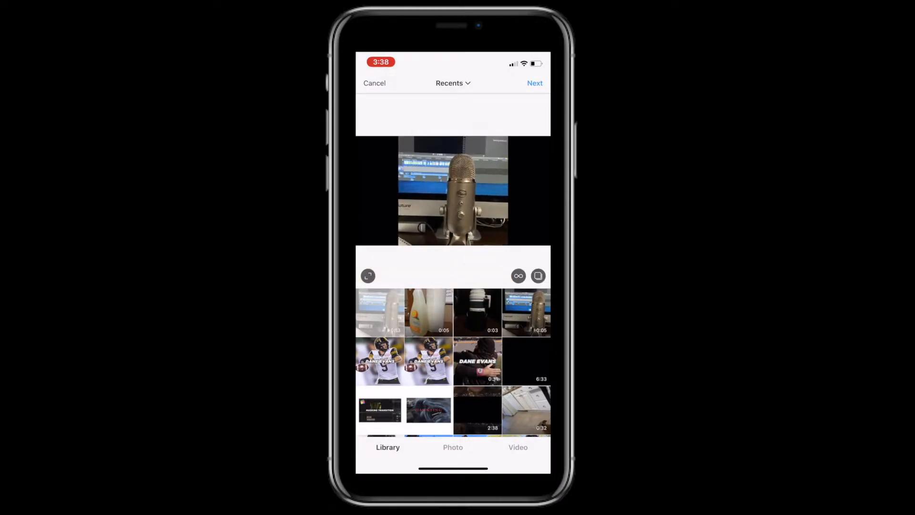
Step: Cancel out of Instagram's picker and return to iMovie's My Movie project page
left_click(478, 312)
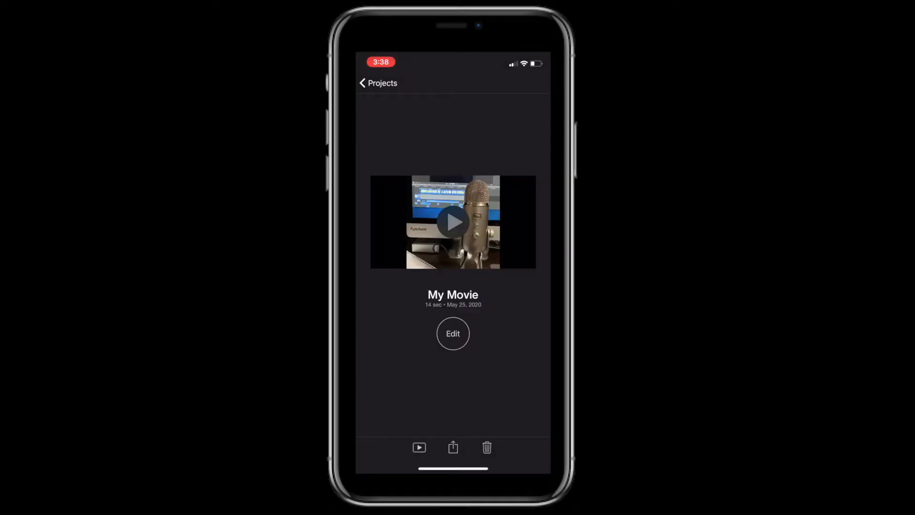
Step: Review the three-clip My Movie timeline in the editor and finish editing
left_click(453, 333)
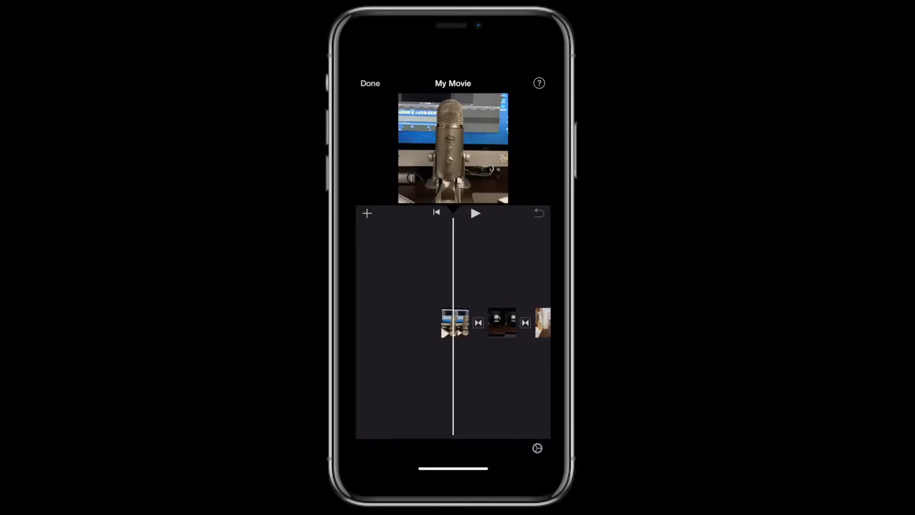
left_click(455, 323)
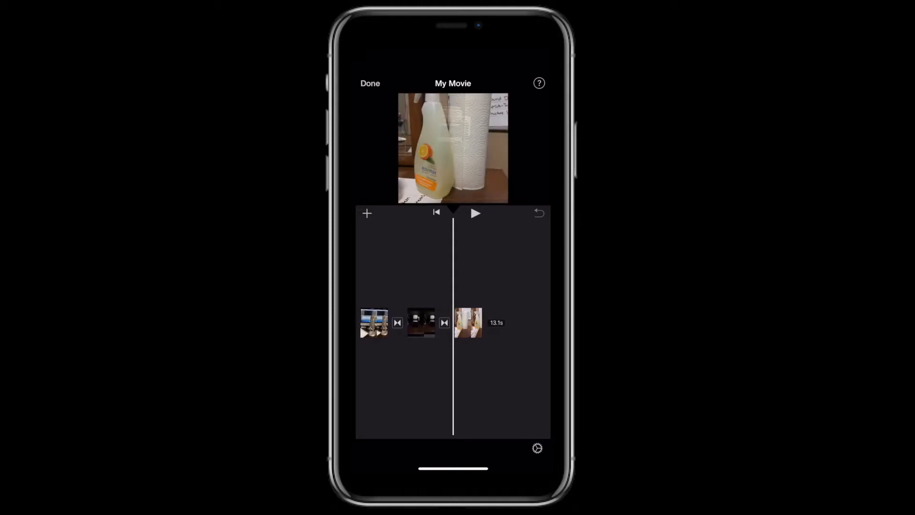
left_click(421, 322)
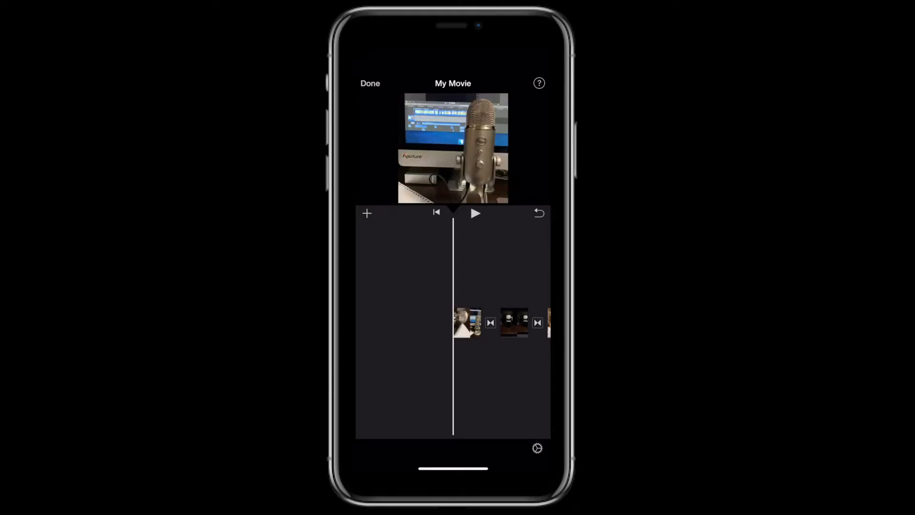
left_click(467, 324)
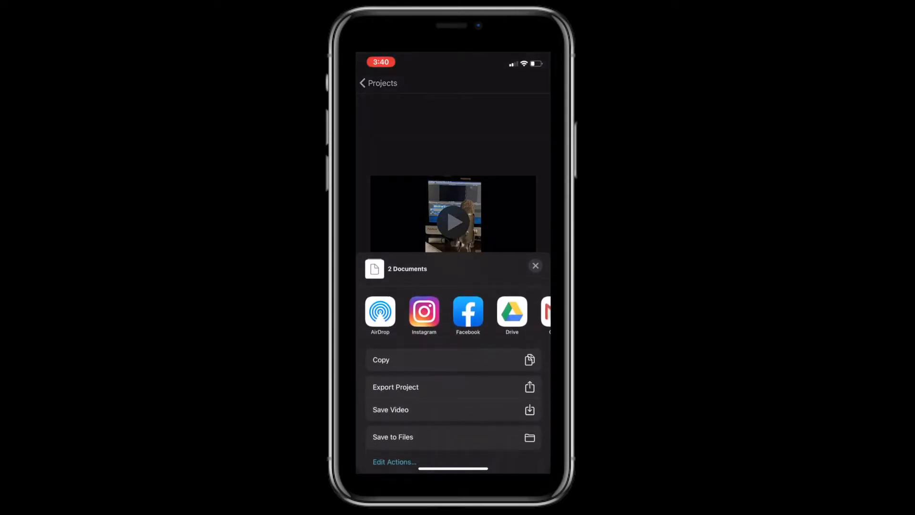
Step: Share My Movie with Save Video so it exports to the photo library
left_click(536, 265)
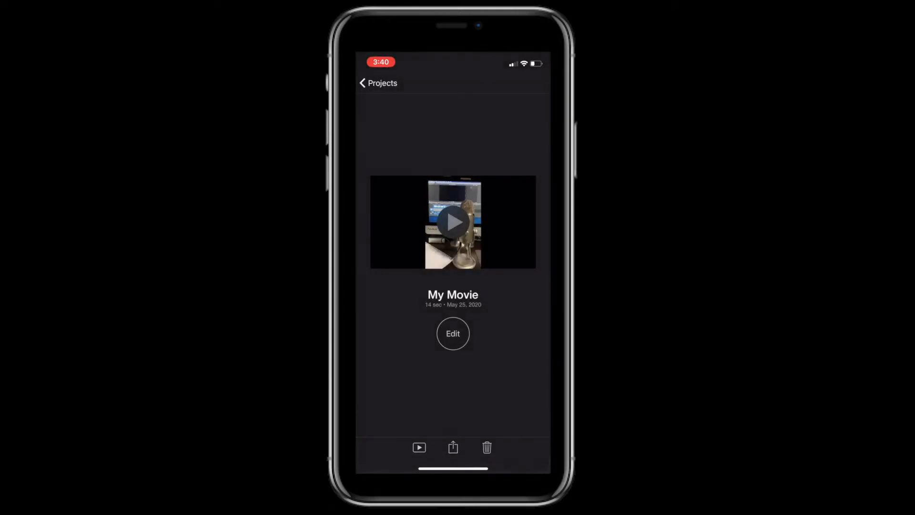
left_click(453, 447)
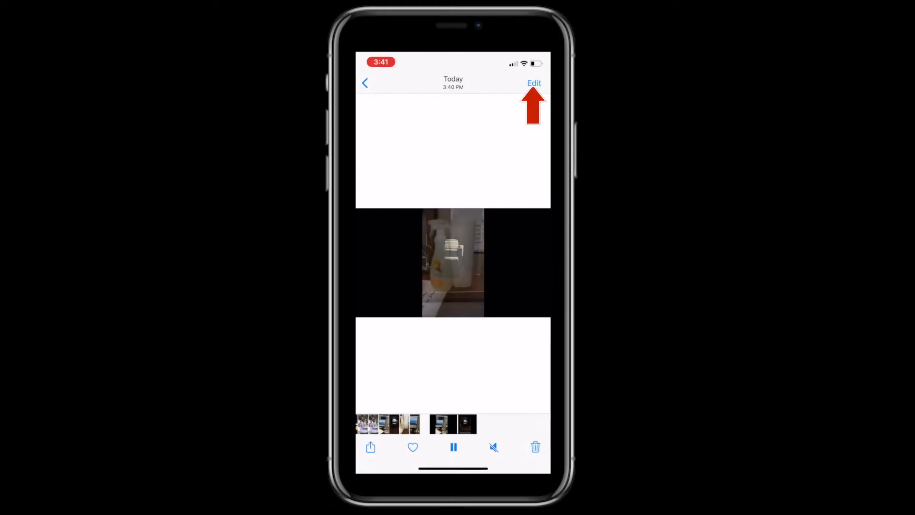
Step: Crop the exported video Freeform so both black side bars are trimmed away
left_click(533, 83)
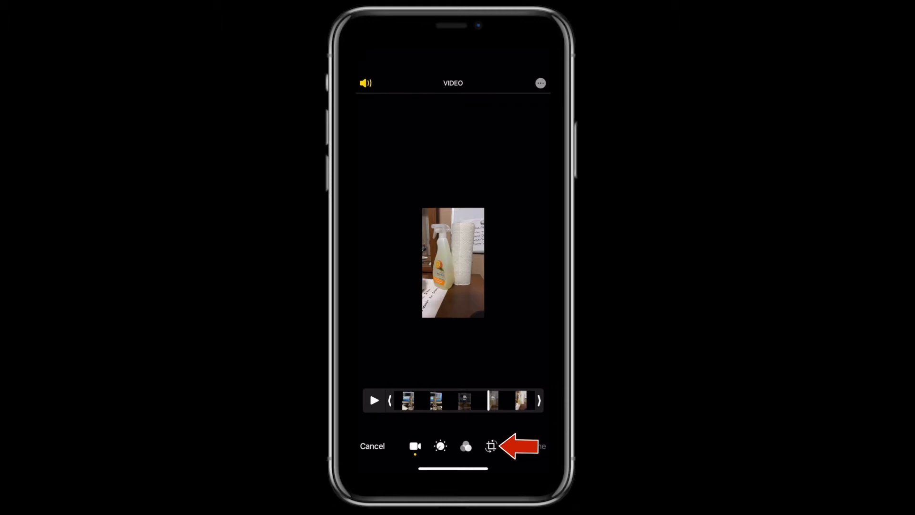
left_click(490, 446)
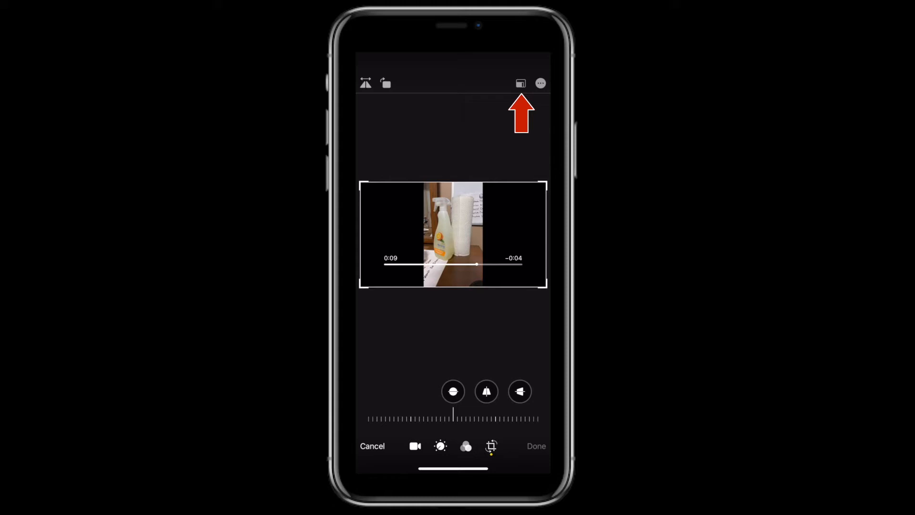
left_click(520, 83)
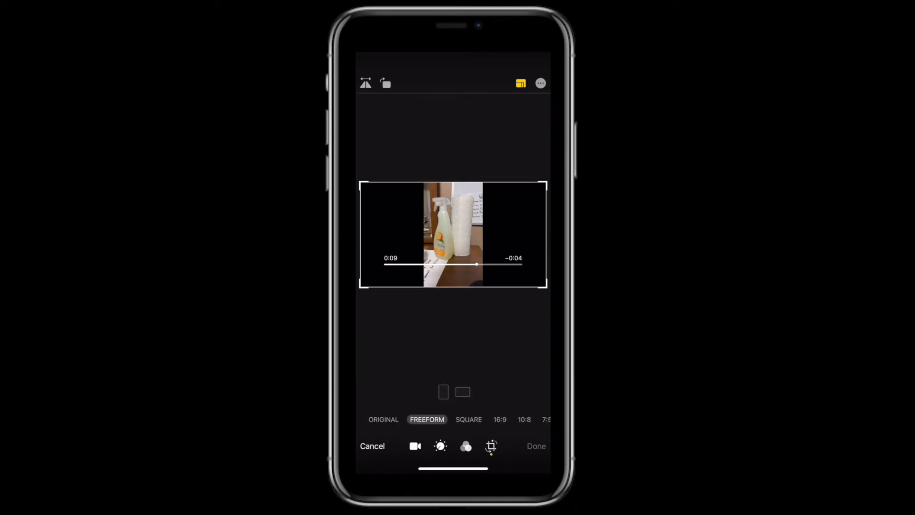
left_click_drag(523, 235, 483, 235)
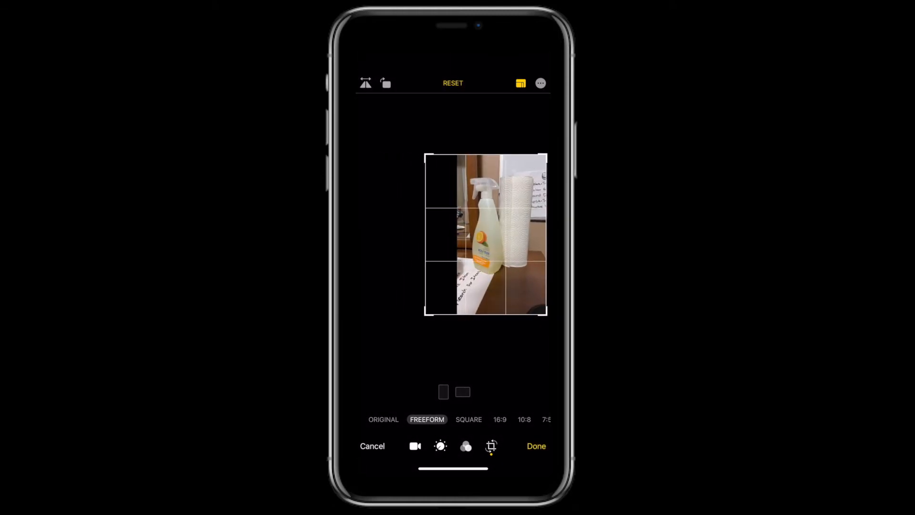
left_click_drag(426, 233, 456, 233)
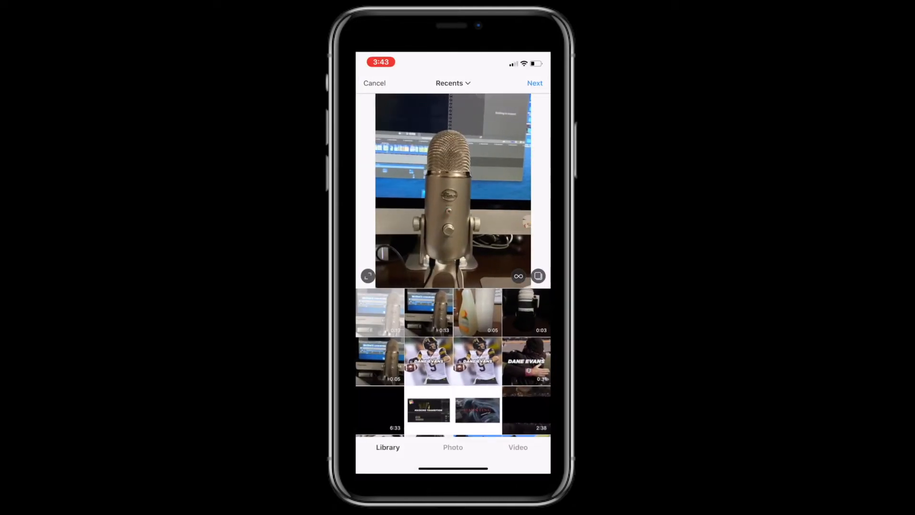
Step: Preview the spray bottle and microphone videos filling Instagram's picker frame
left_click(526, 310)
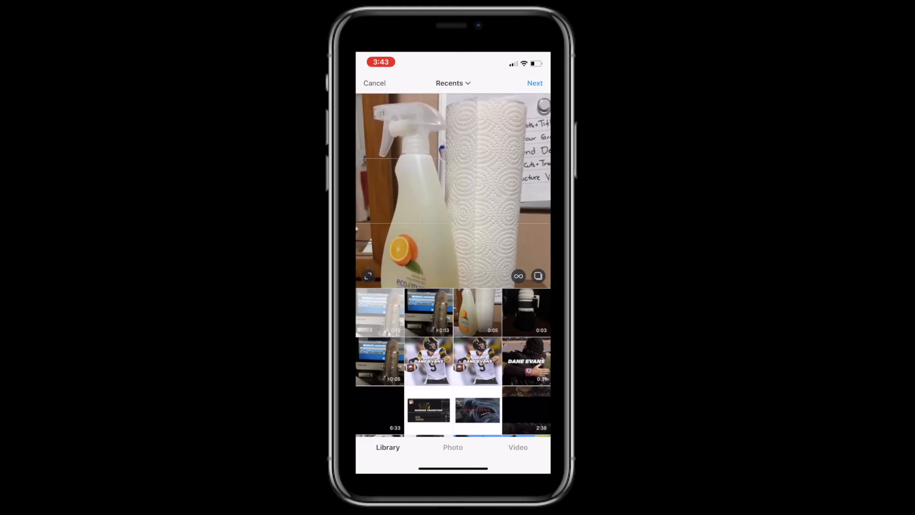
left_click(428, 311)
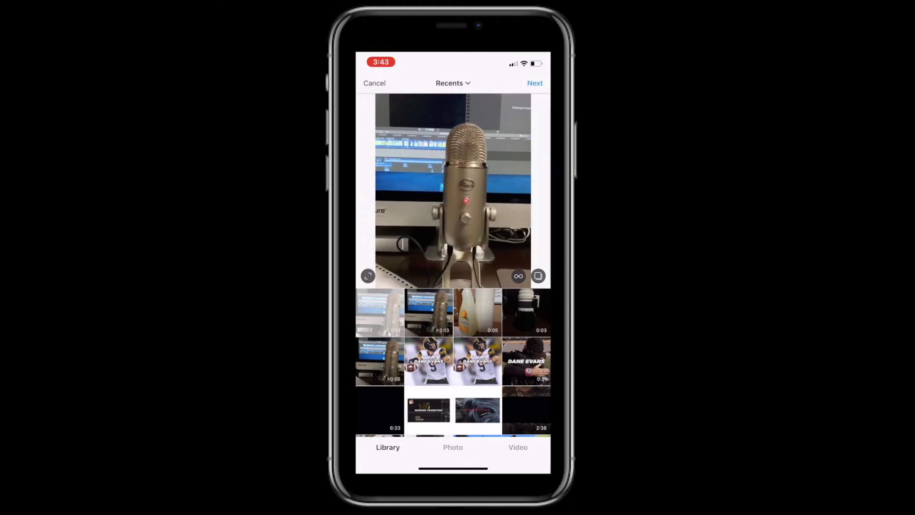
left_click(526, 312)
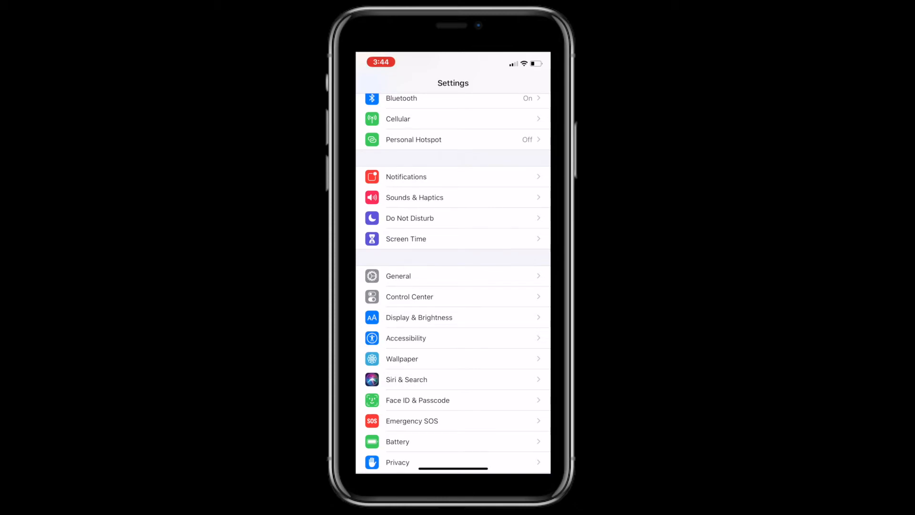
Step: Show the Camera's Record Video options with 4K at 24 fps checked
scroll("down", 3)
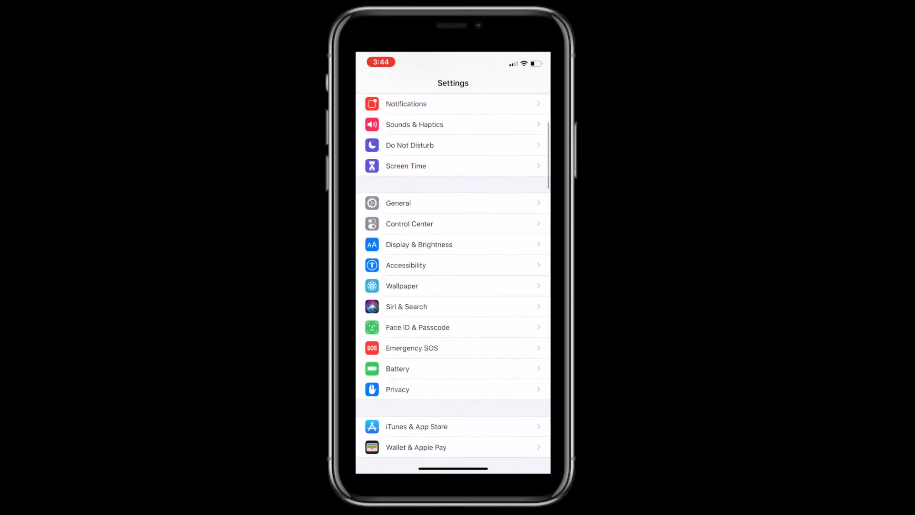
scroll("down", 3)
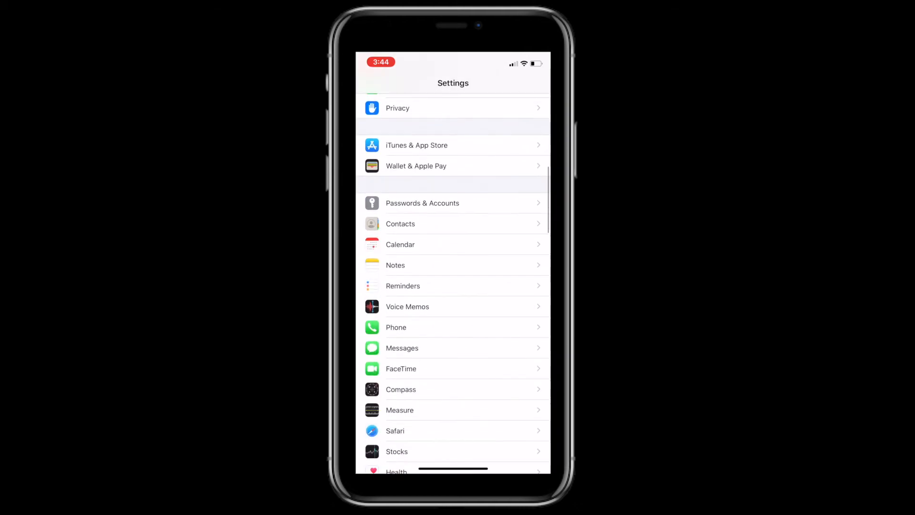
scroll("down", 3)
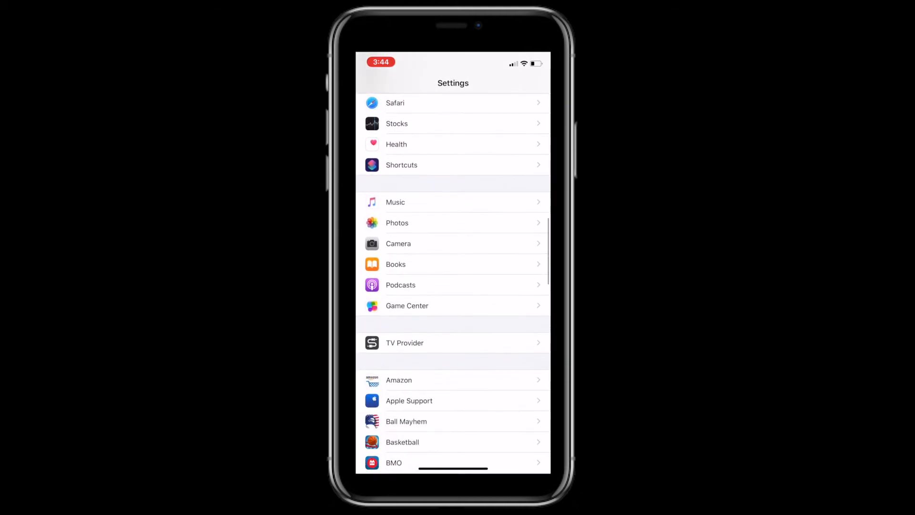
left_click(398, 244)
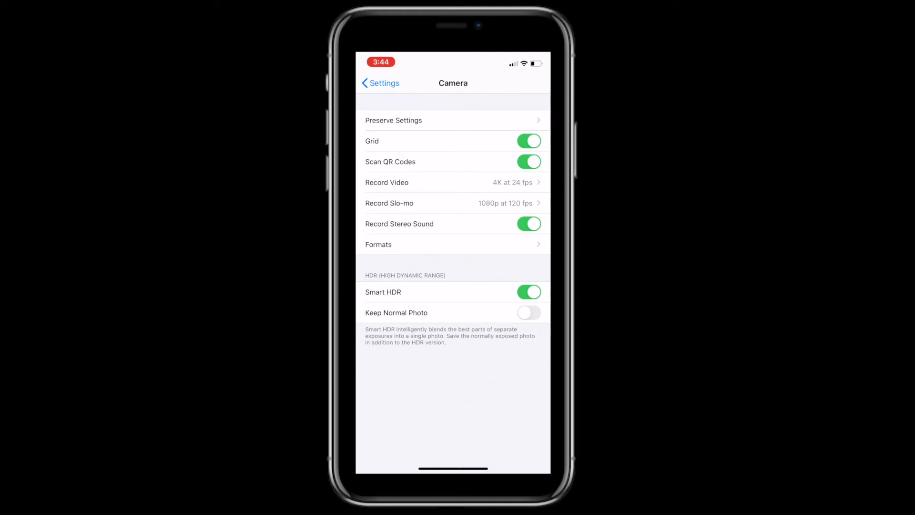
left_click(429, 182)
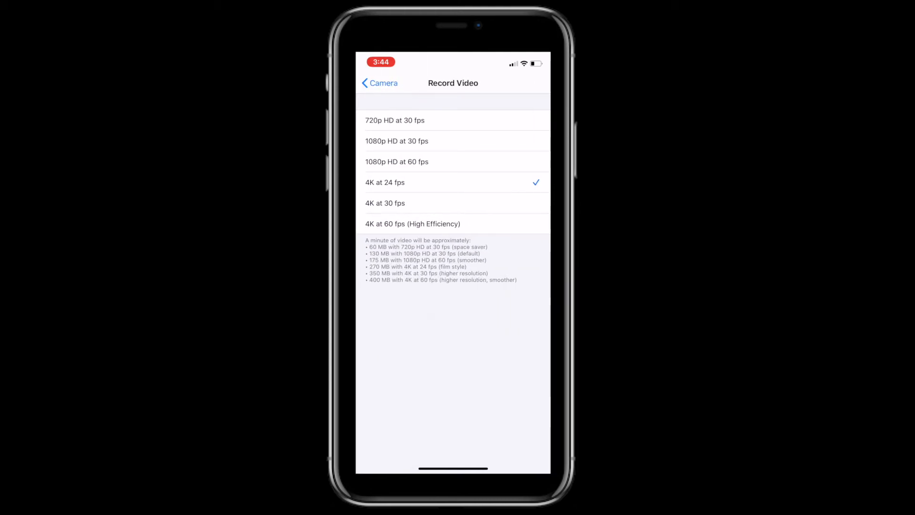